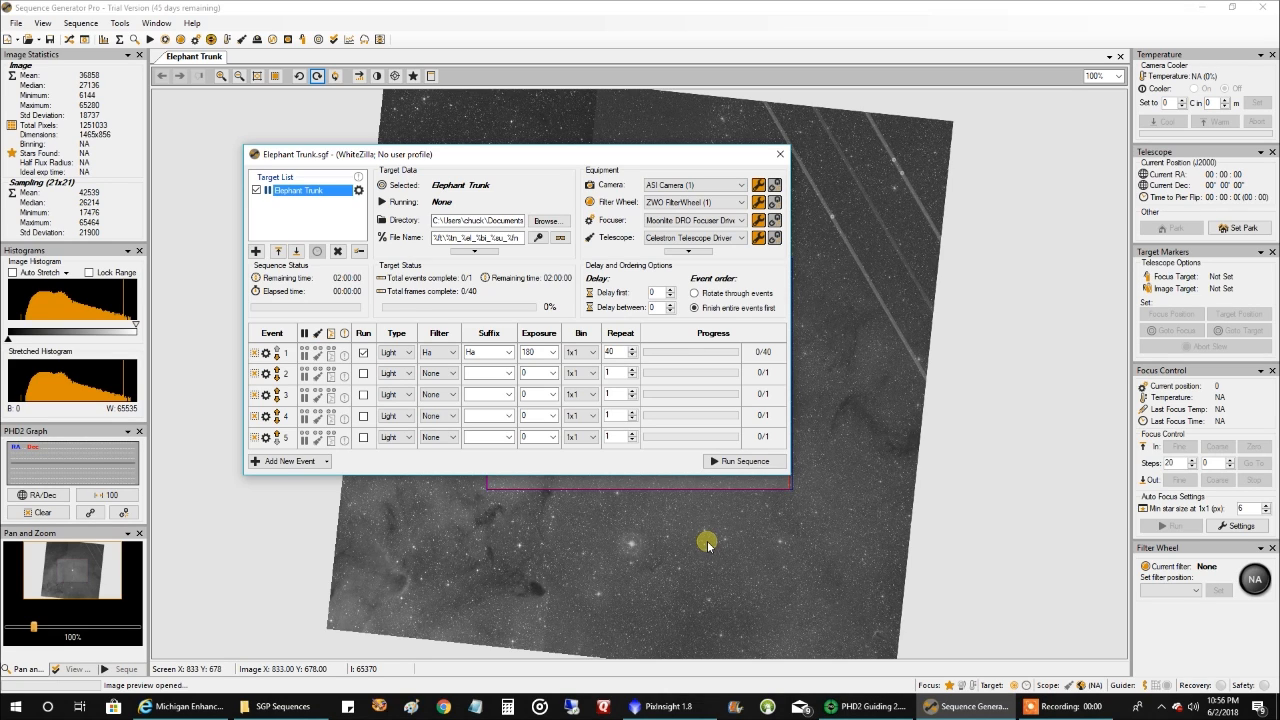
pyautogui.moveTo(940, 105)
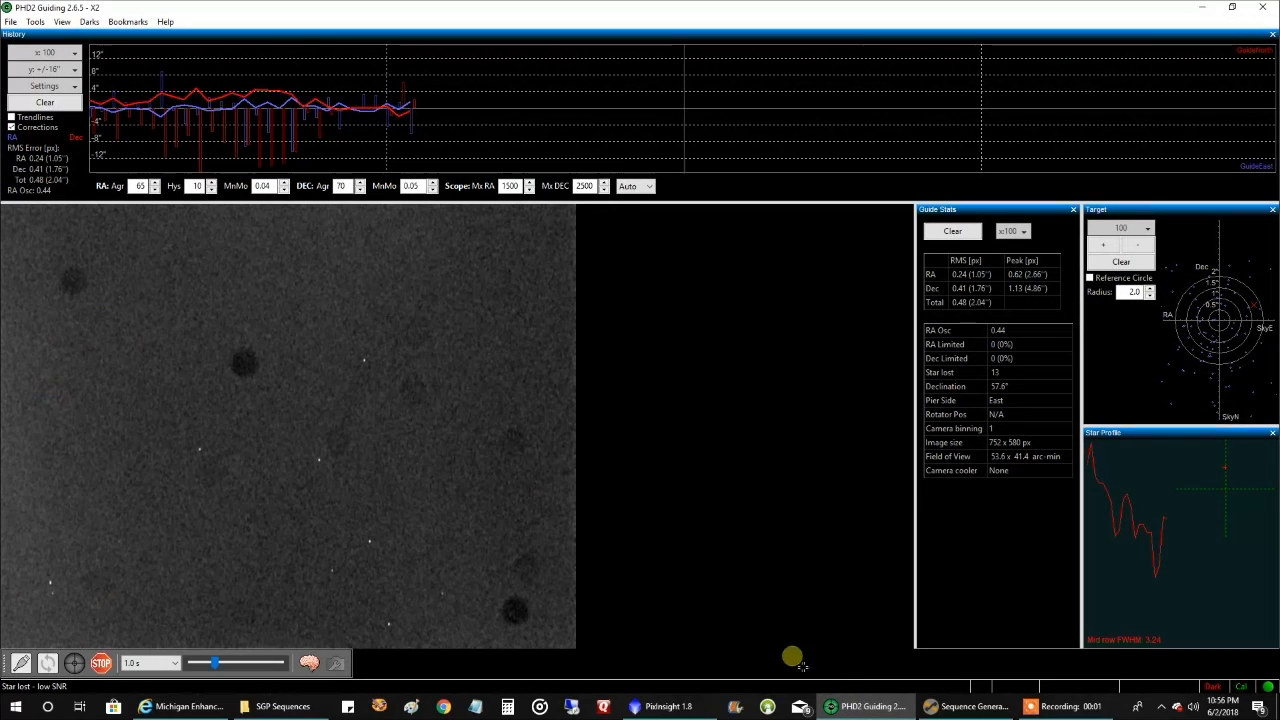
pyautogui.moveTo(477, 486)
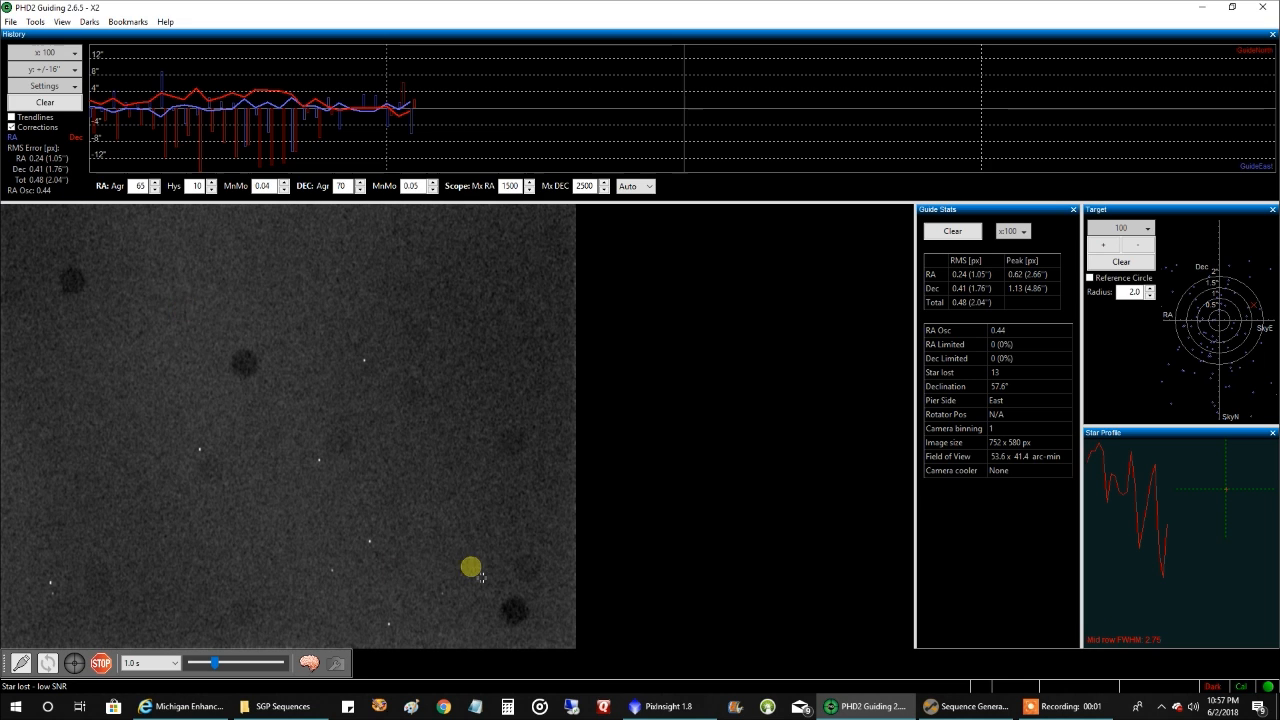
pyautogui.moveTo(665, 706)
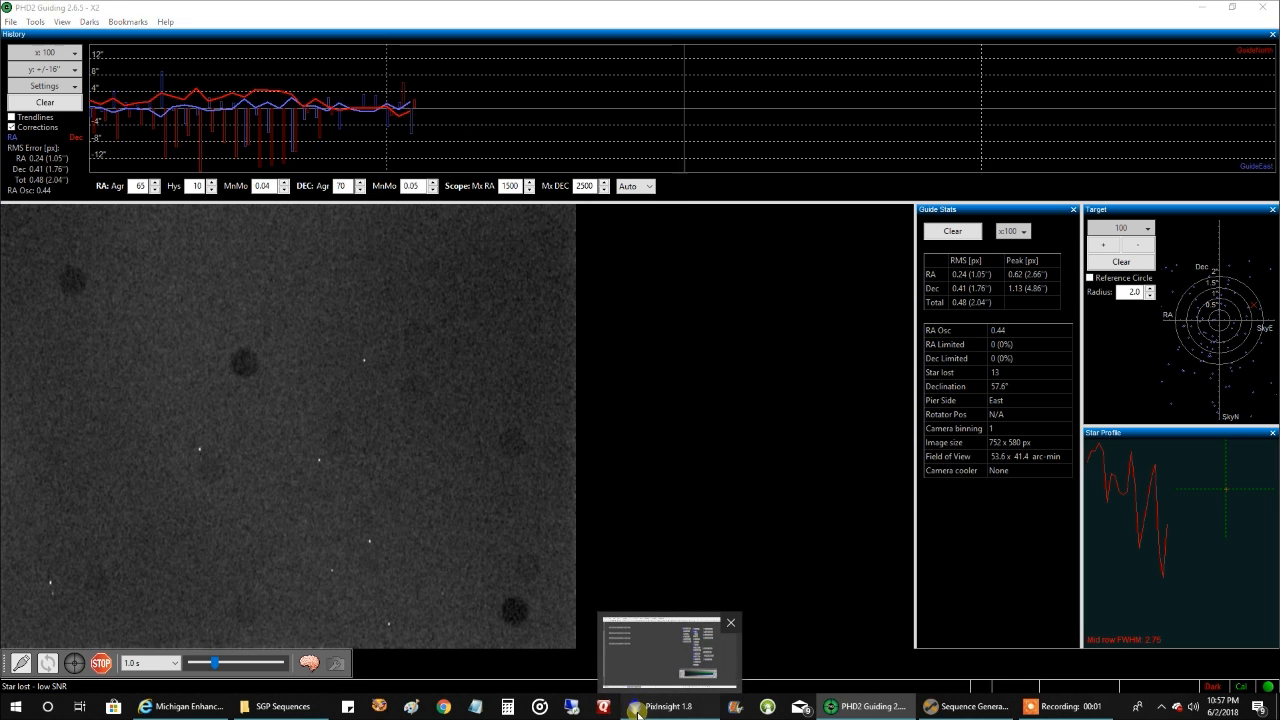
# Step: Switch to PixInsight showing the Elephant Trunk 96Ha frame
pyautogui.click(667, 706)
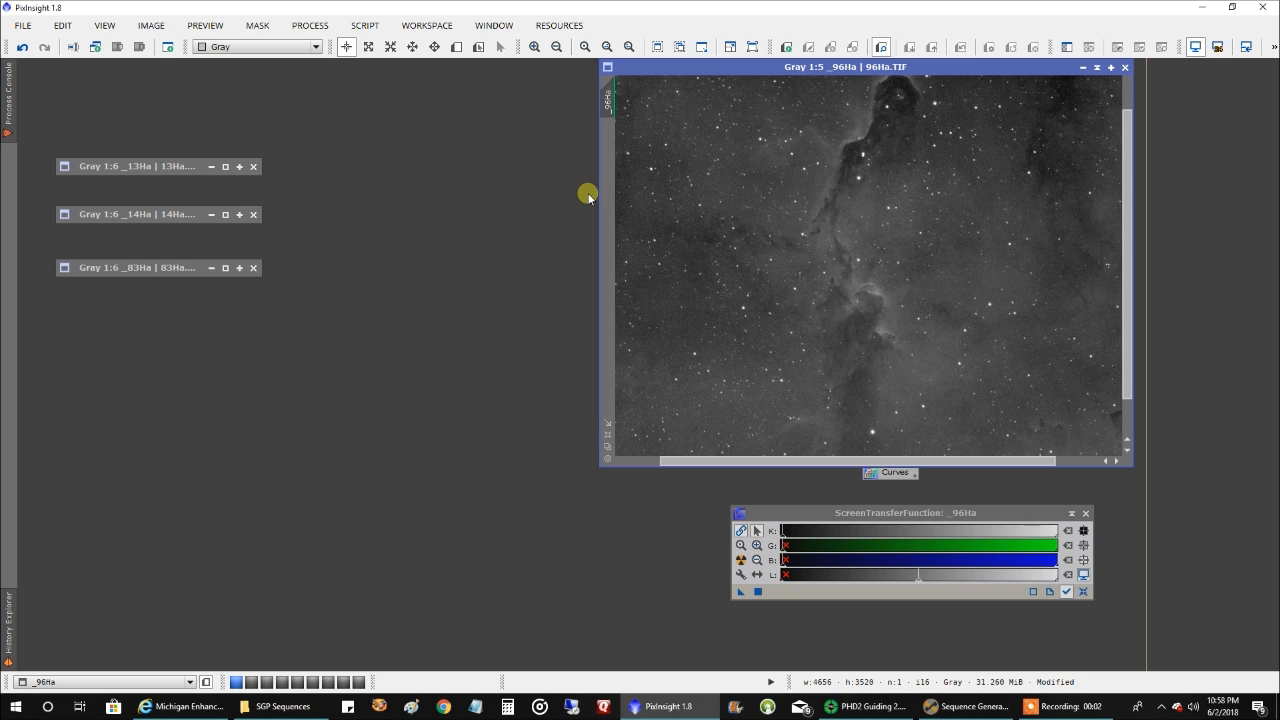
pyautogui.moveTo(153, 166)
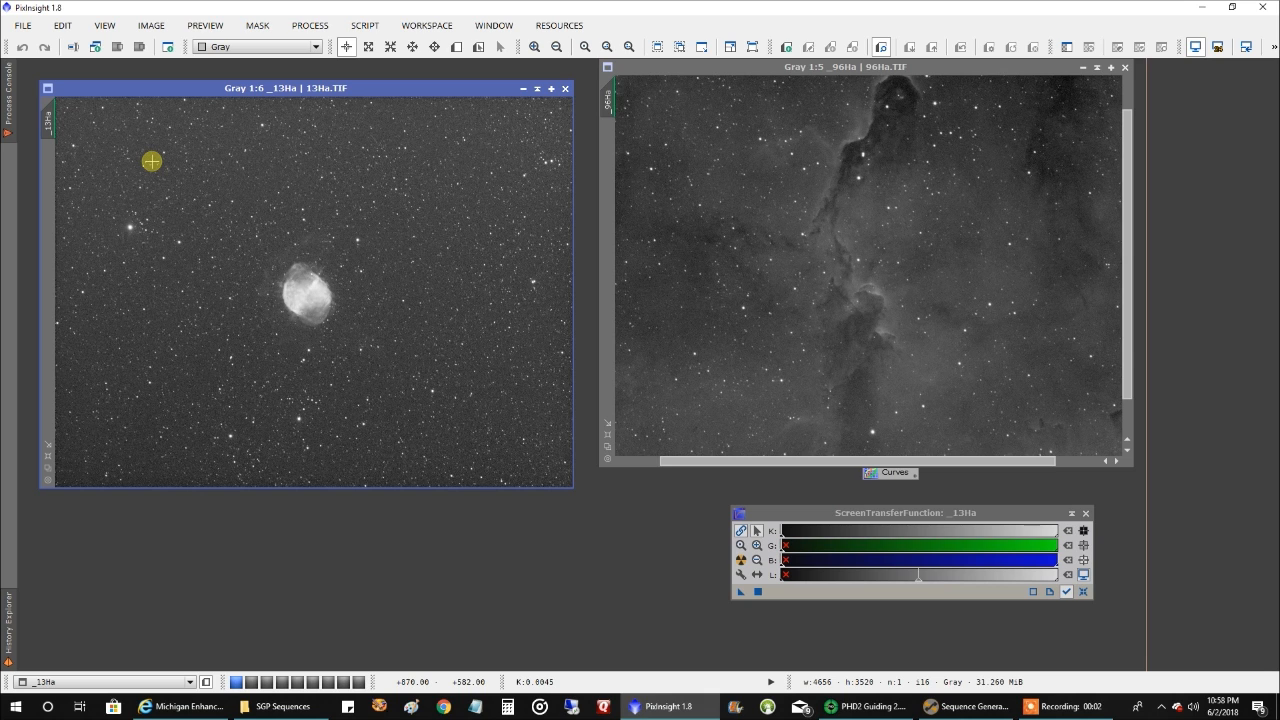
pyautogui.moveTo(348, 90)
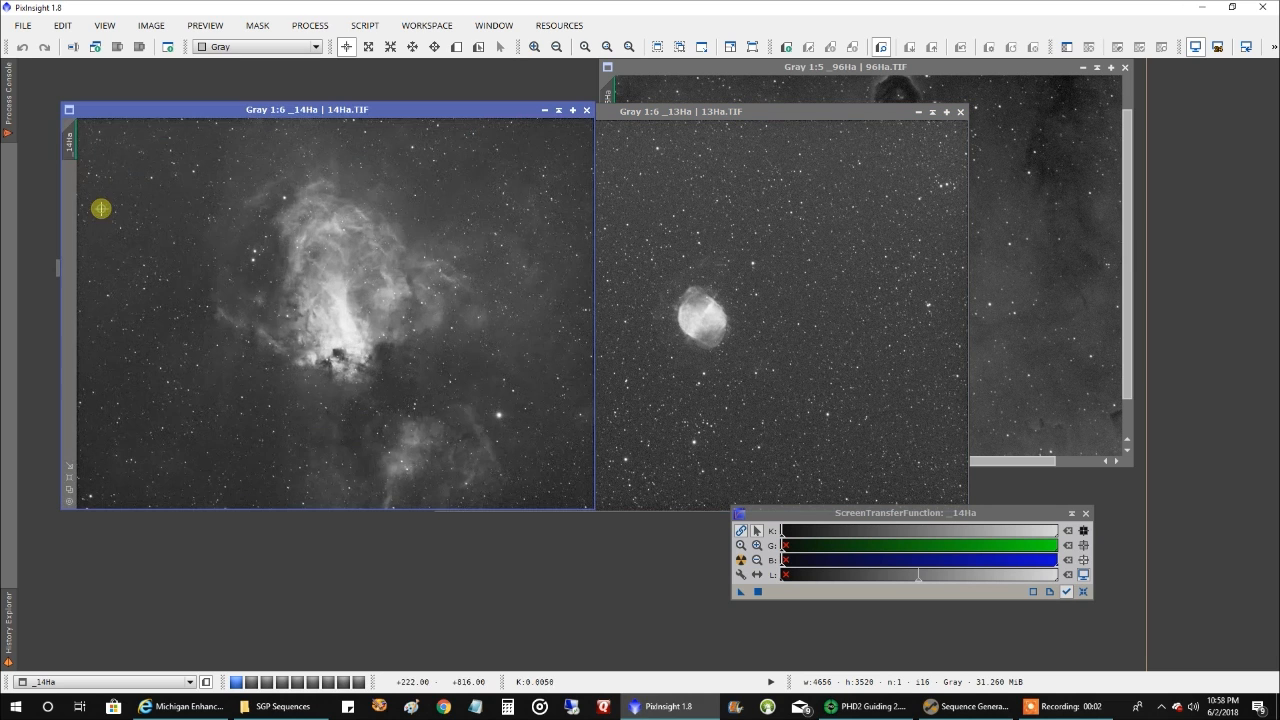
# Step: Move the 14Ha image toward the middle and restore the 83Ha image
pyautogui.moveTo(307, 109); pyautogui.dragTo(505, 123)
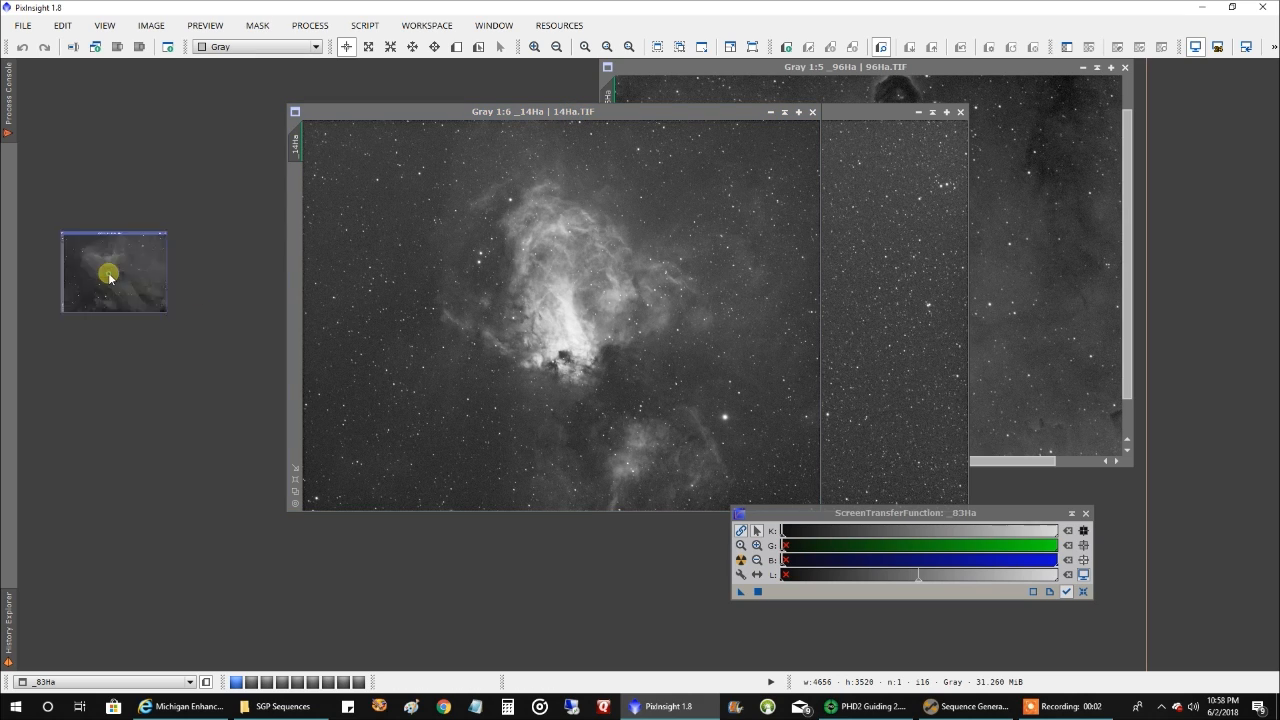
pyautogui.click(112, 272)
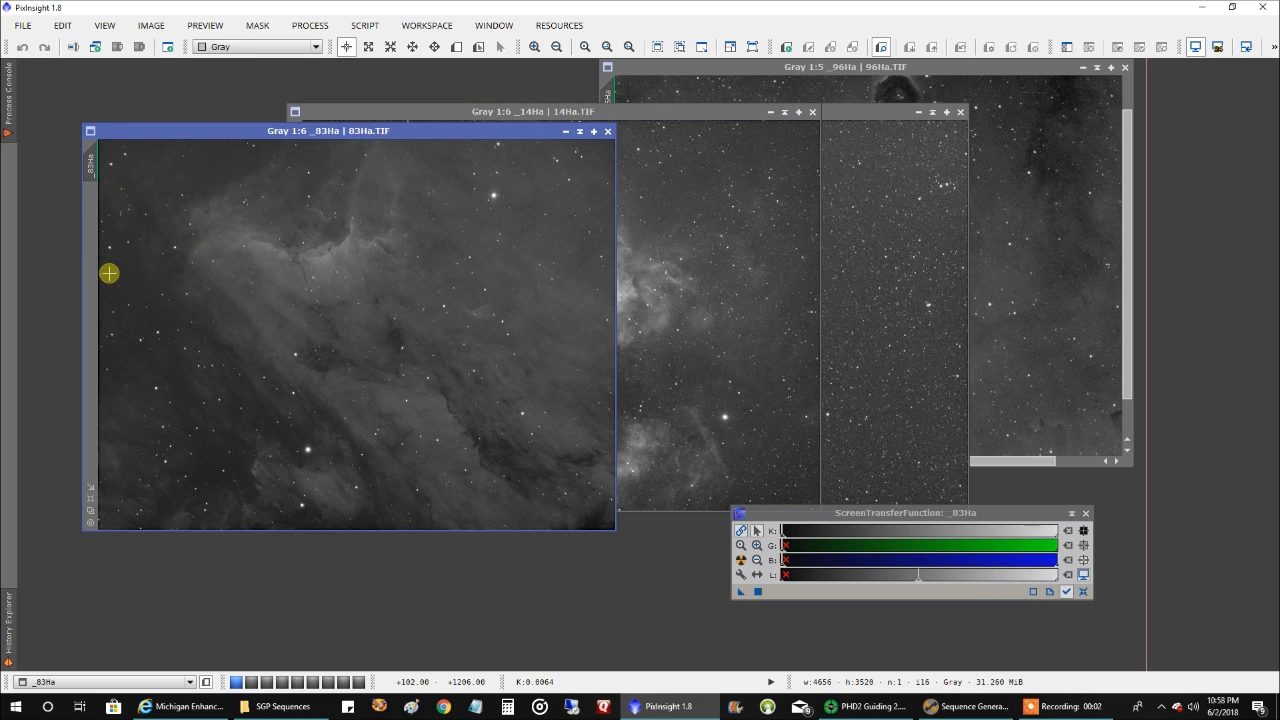